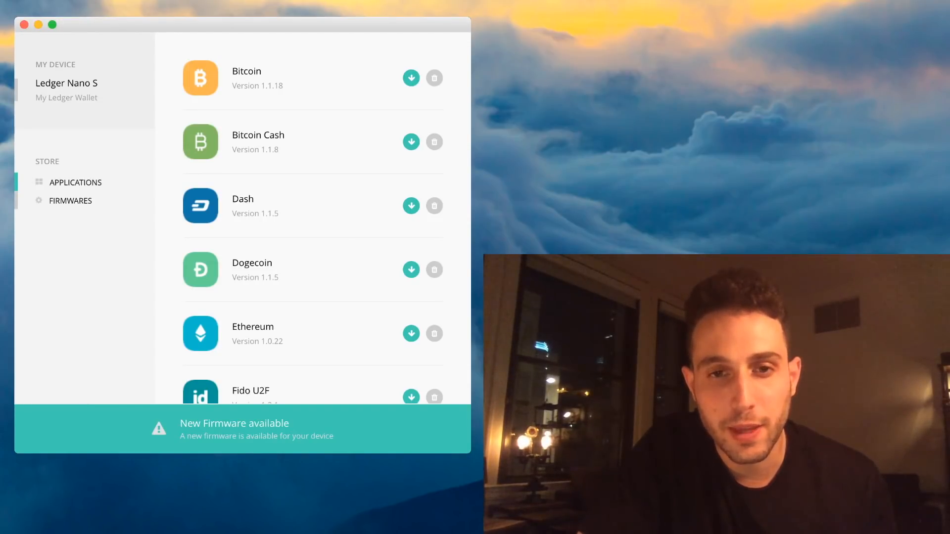
Step: Start installing Ledger Nano S firmware version 1.4.1 from the Firmwares list
{"action": "left_click", "coordinate": [70, 201]}
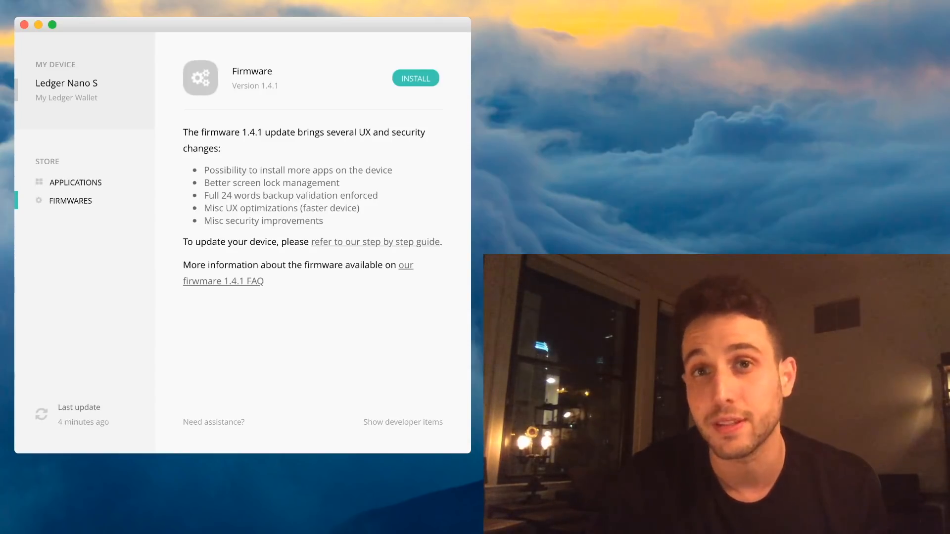
{"action": "left_click", "coordinate": [416, 78]}
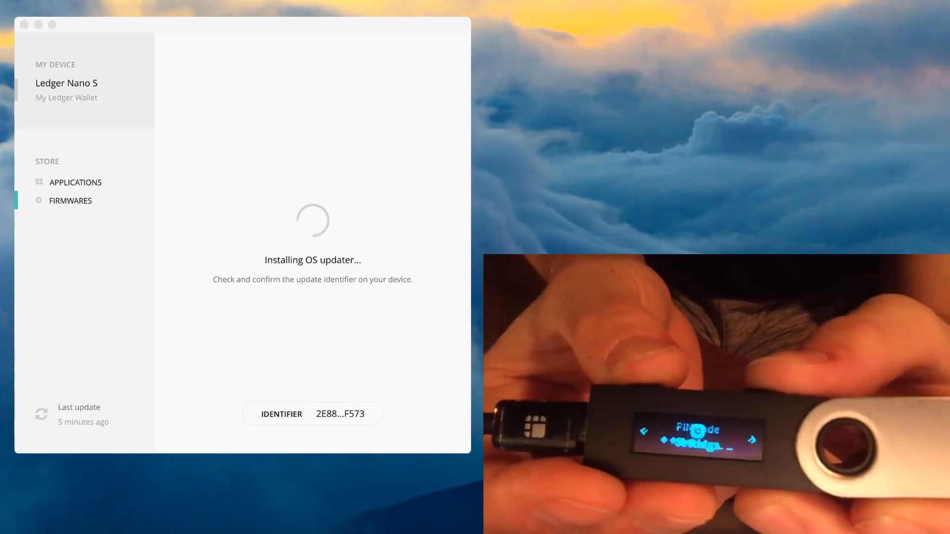